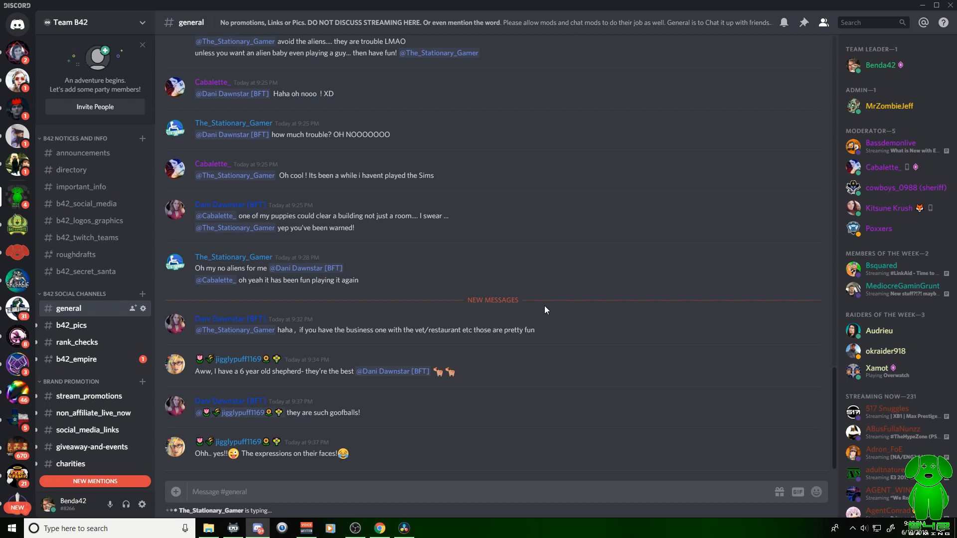
pyautogui.moveTo(513, 312)
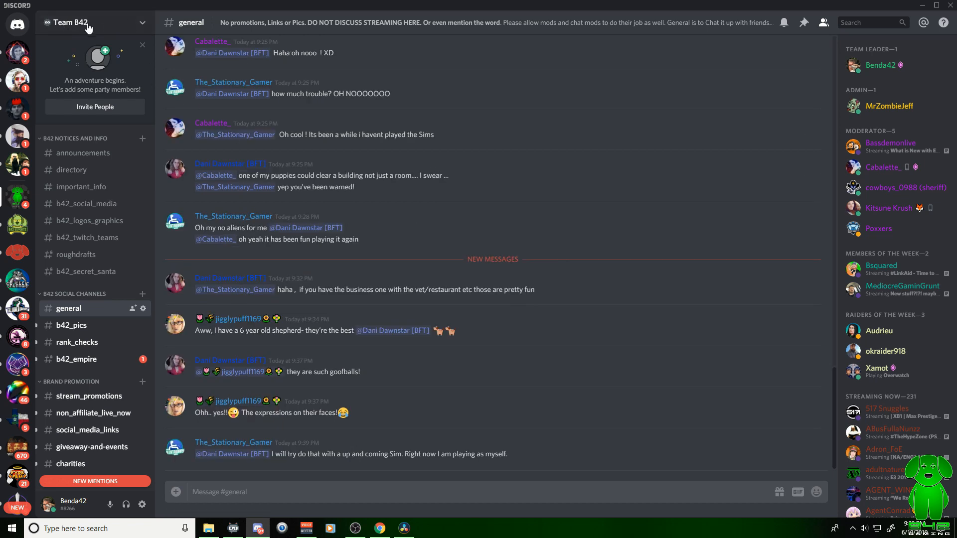
pyautogui.moveTo(117, 28)
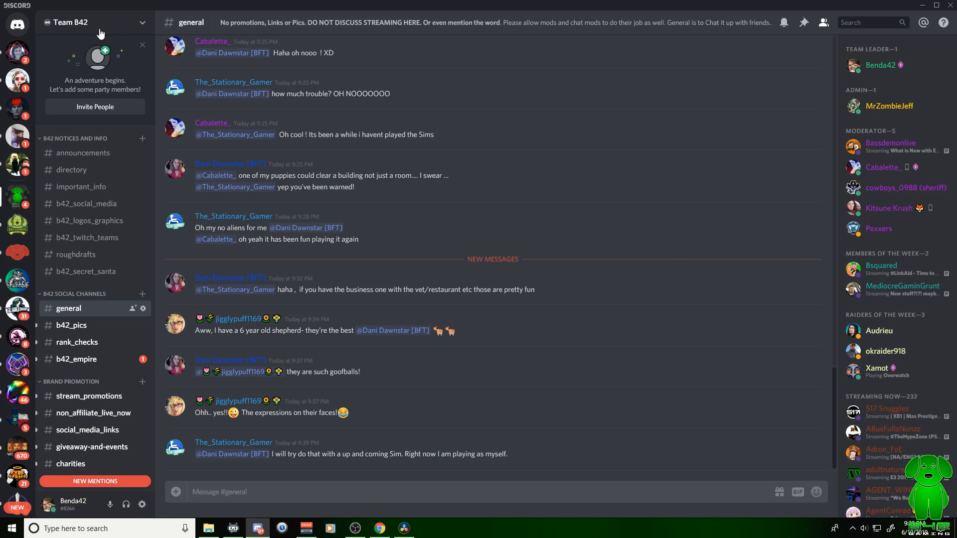
pyautogui.moveTo(116, 33)
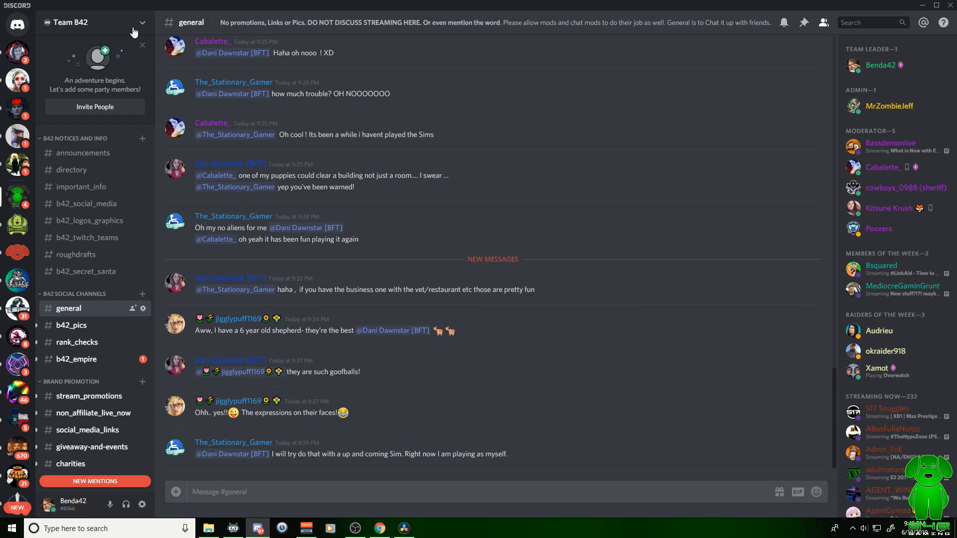
# Open Team B42's Nitro Server Boost status showing 8 boosts and Level 1 perks.
pyautogui.click(92, 22)
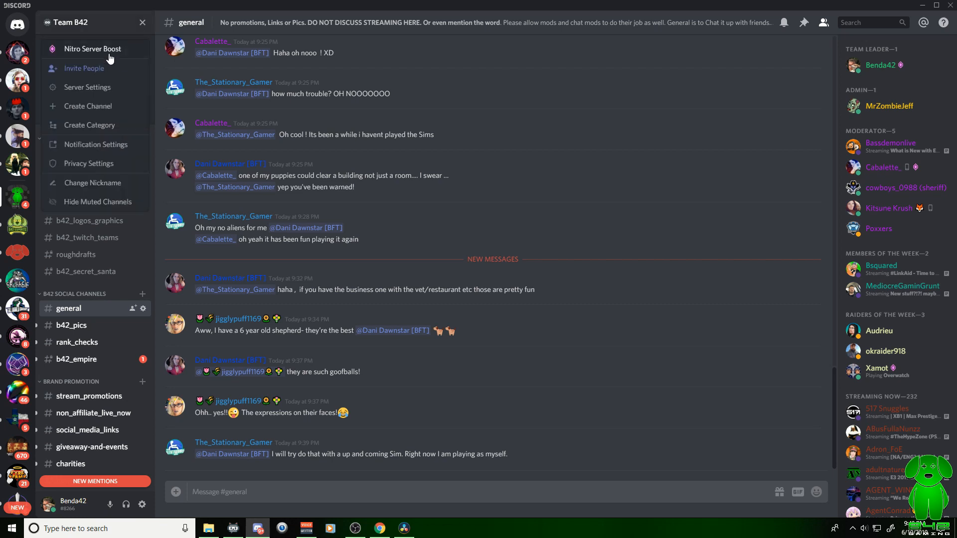
pyautogui.click(93, 48)
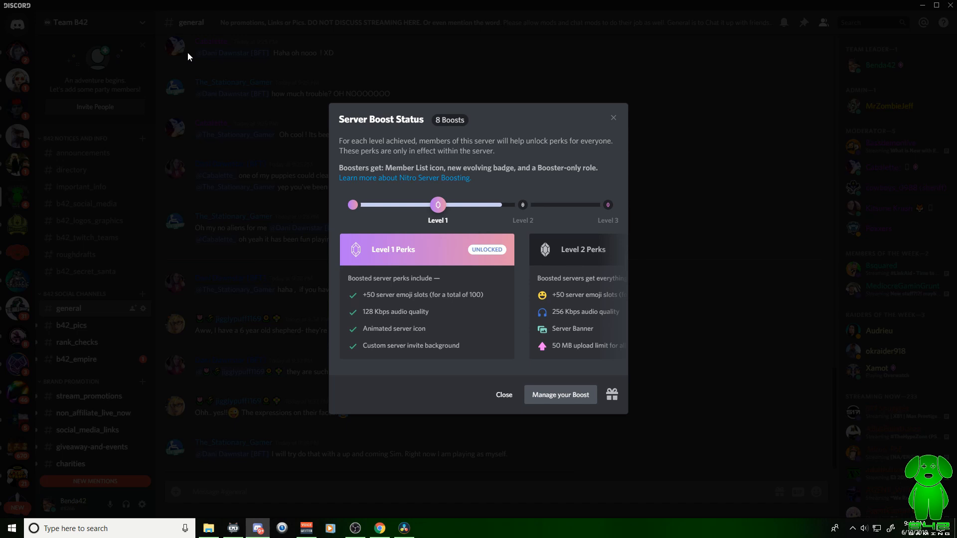
pyautogui.moveTo(559, 394)
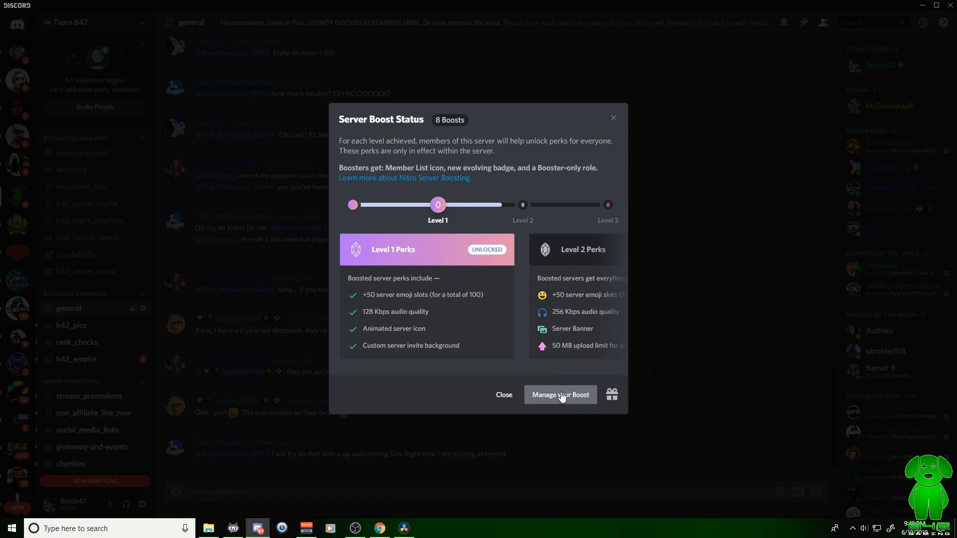
pyautogui.moveTo(508, 314)
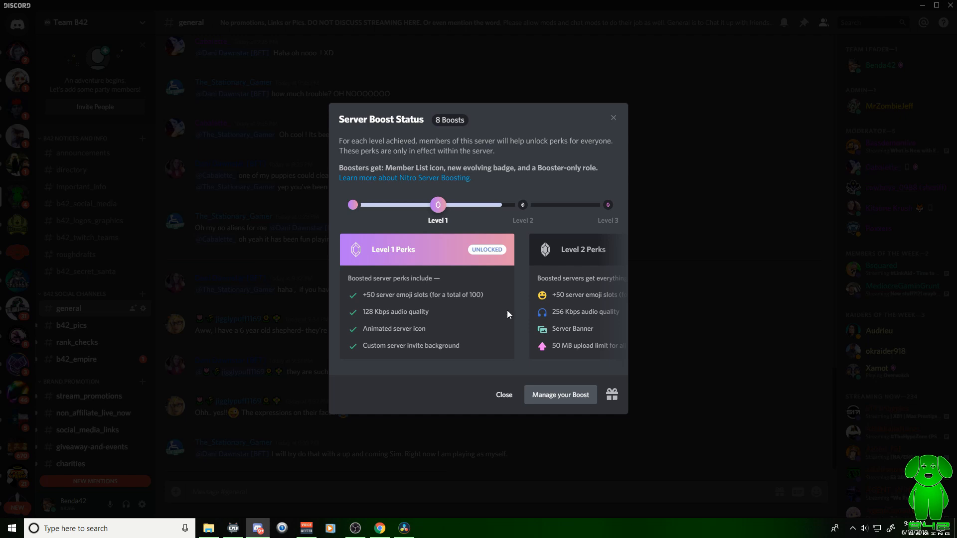
pyautogui.moveTo(495, 312)
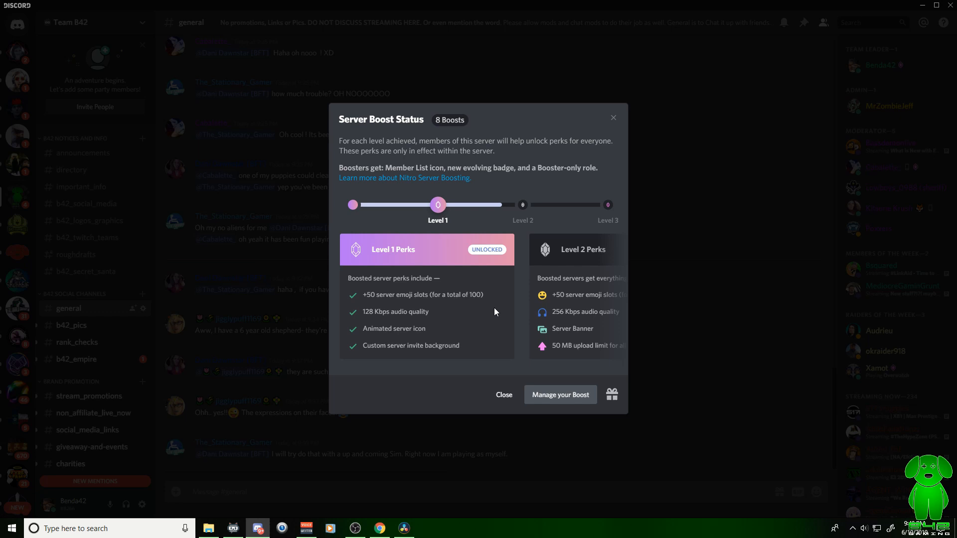
pyautogui.moveTo(584, 261)
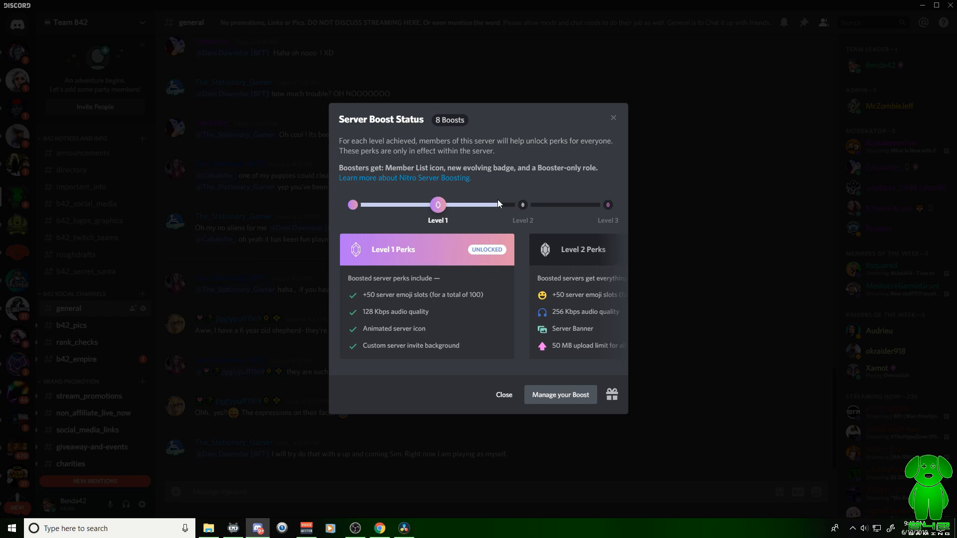
pyautogui.moveTo(522, 204)
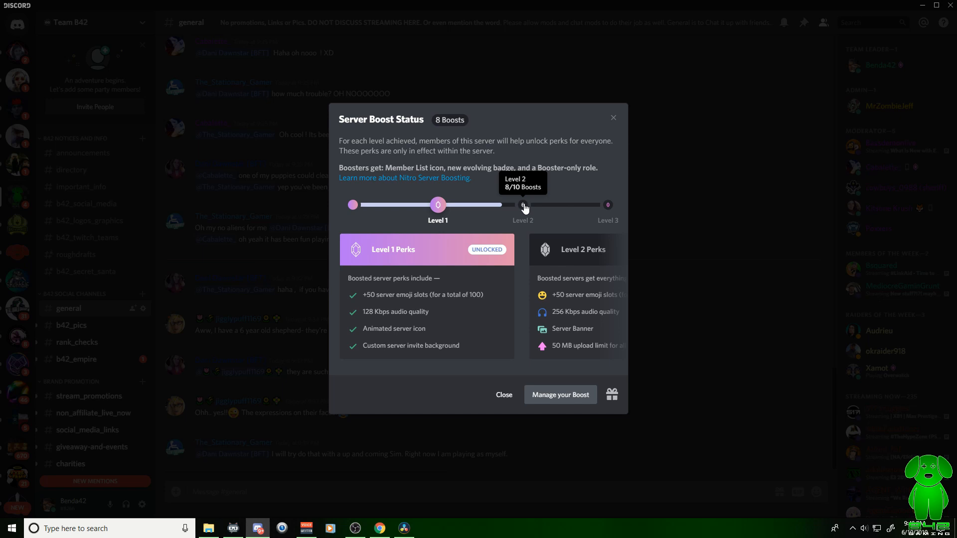
pyautogui.moveTo(413, 308)
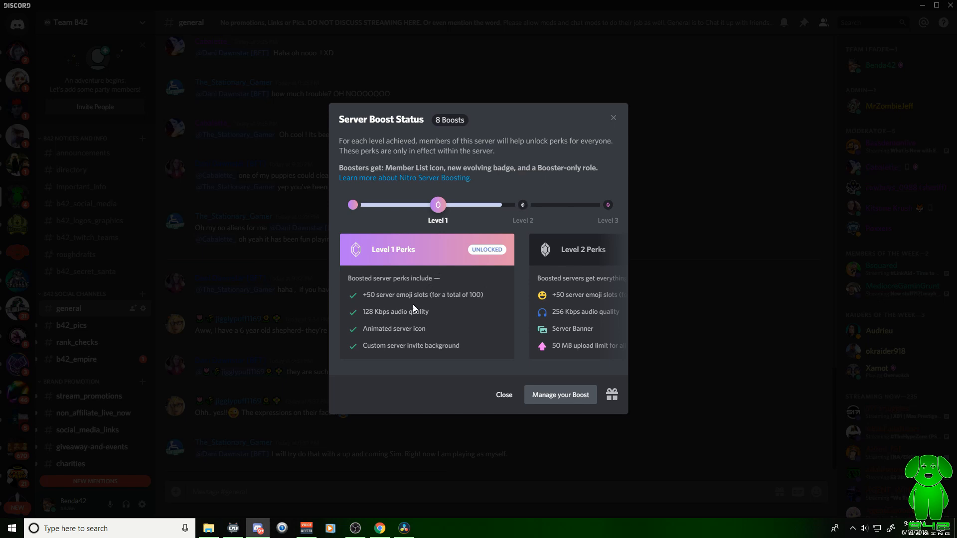
pyautogui.moveTo(484, 321)
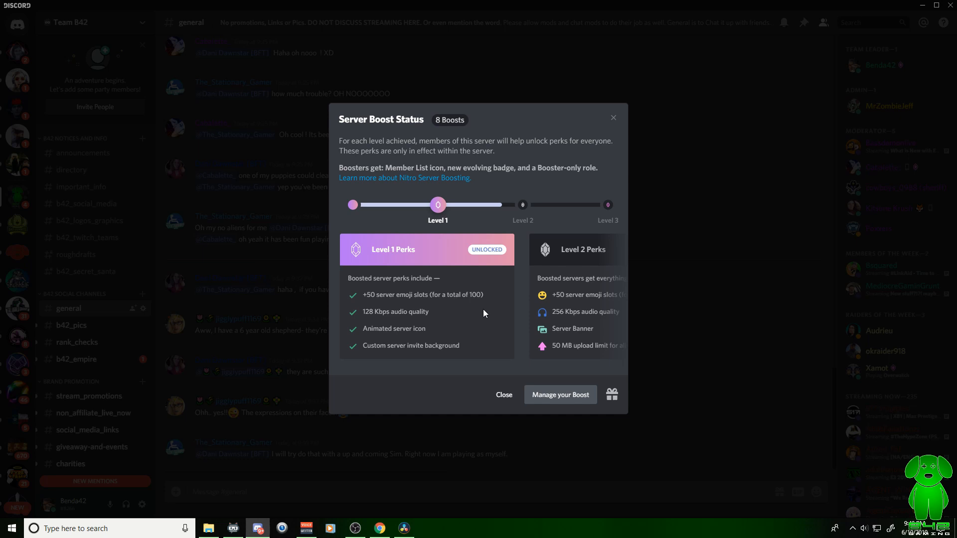
pyautogui.moveTo(438, 325)
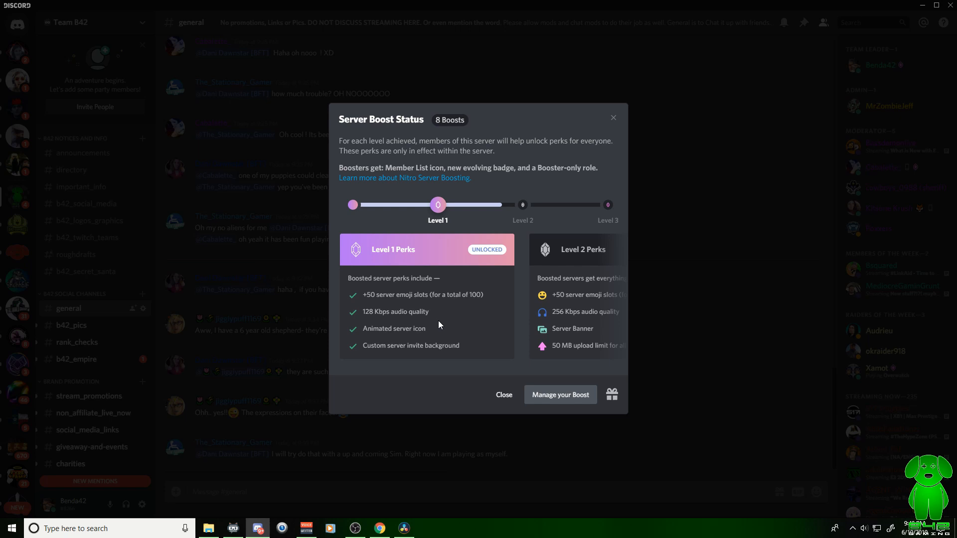
pyautogui.moveTo(437, 324)
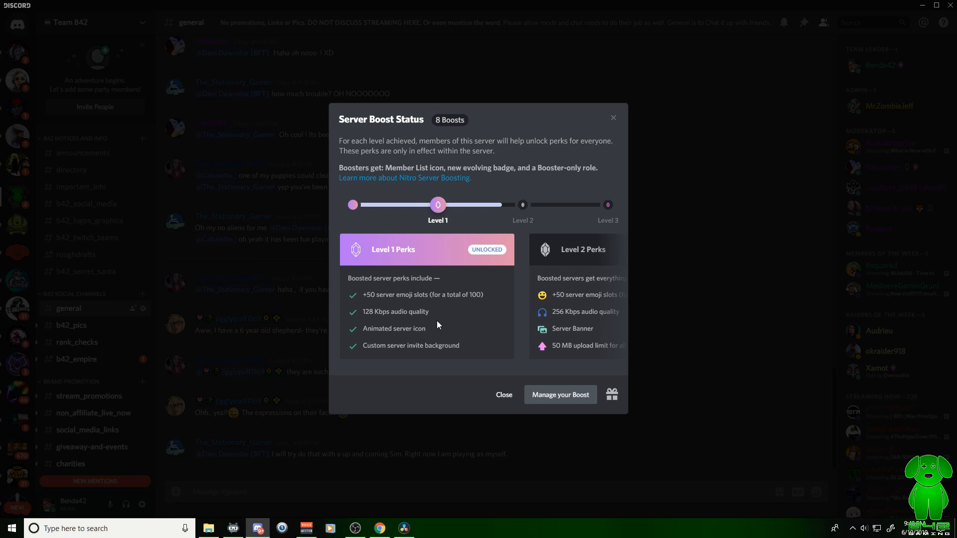
pyautogui.moveTo(438, 324)
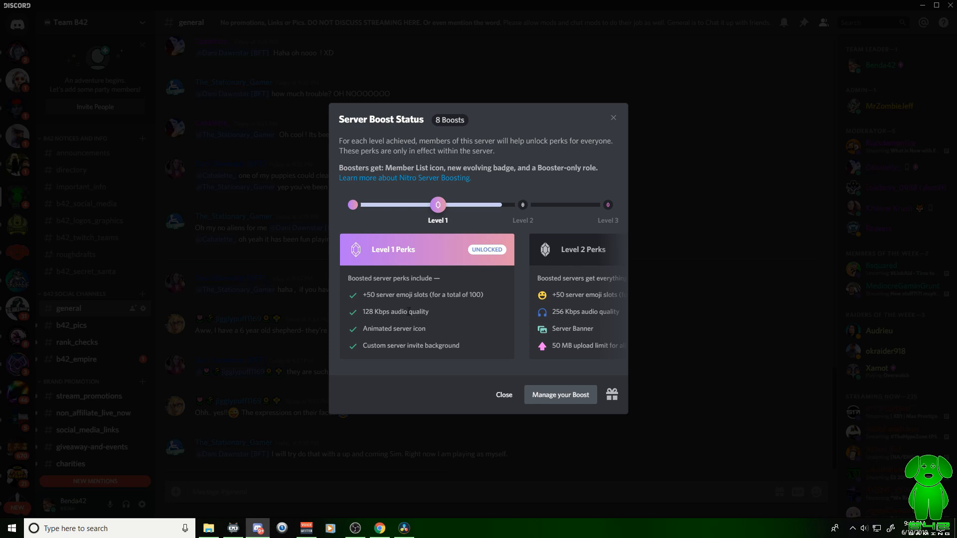
pyautogui.moveTo(384, 322)
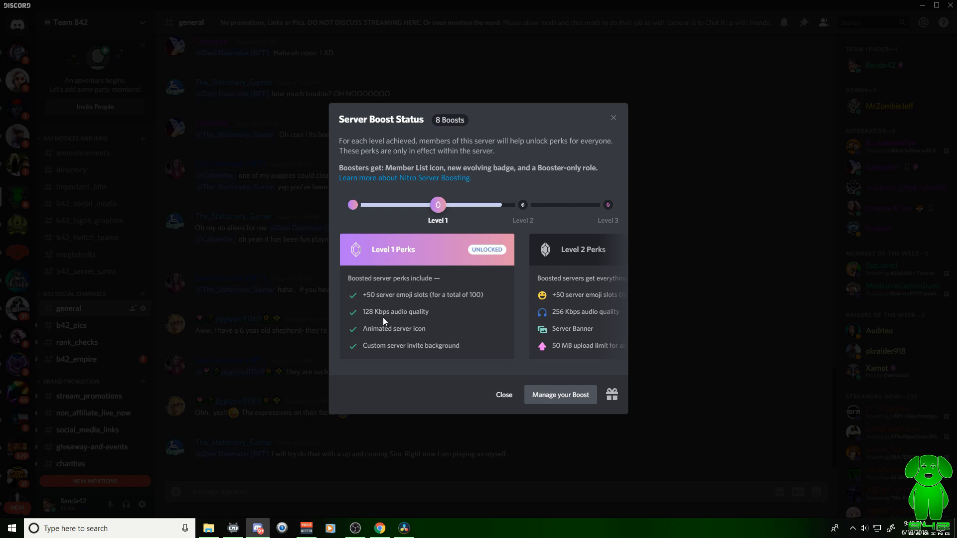
pyautogui.moveTo(379, 323)
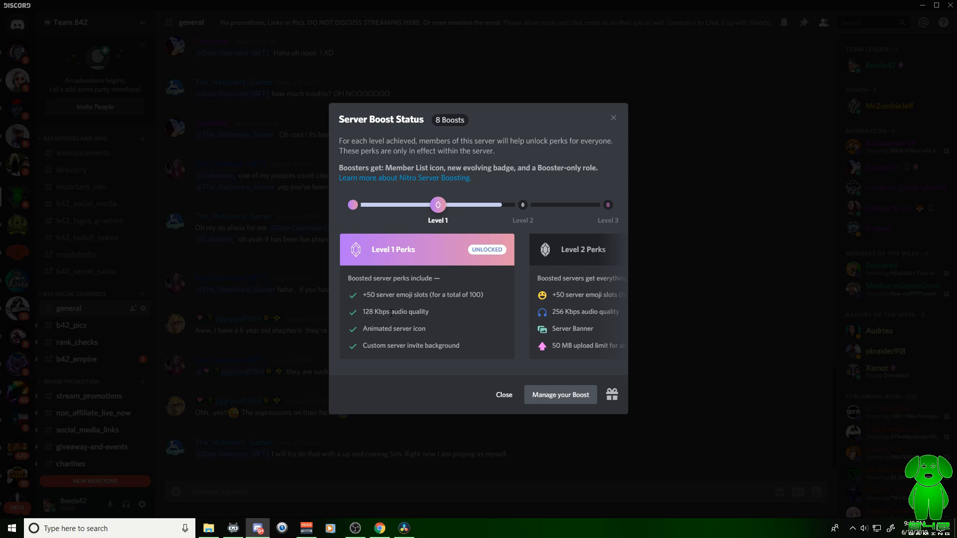
pyautogui.moveTo(464, 332)
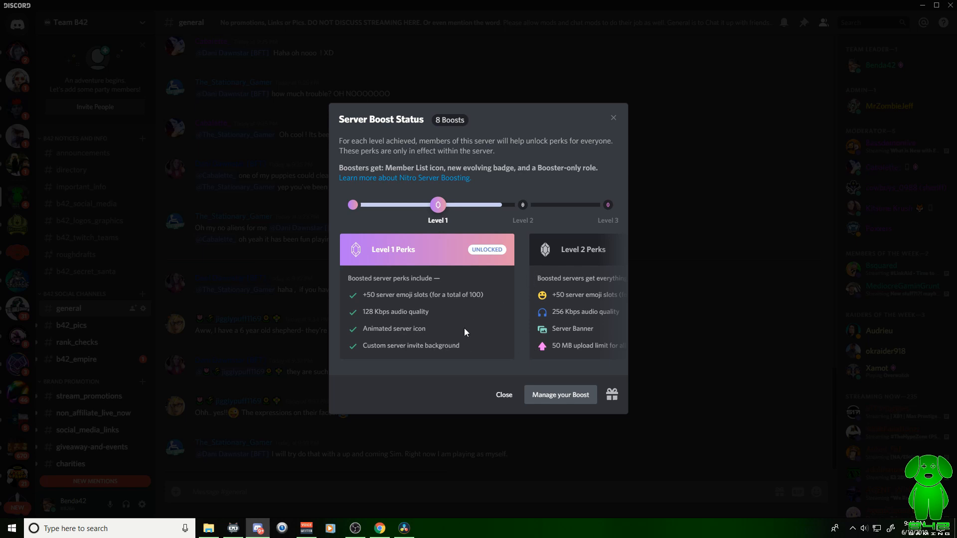
pyautogui.moveTo(506, 304)
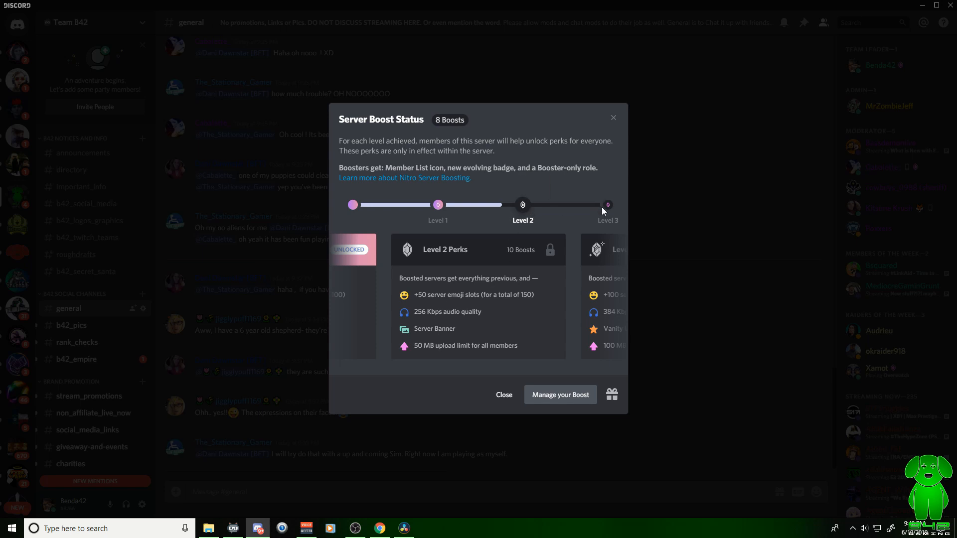
# Show the Level 3 perks: 250 emoji slots, 384 Kbps audio, vanity URL, 100 MB uploads.
pyautogui.click(607, 204)
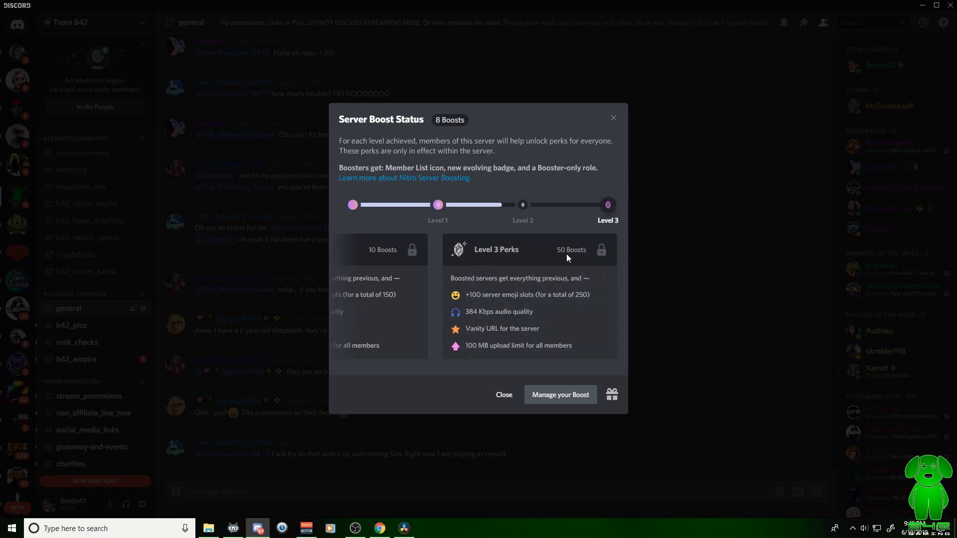
pyautogui.moveTo(459, 231)
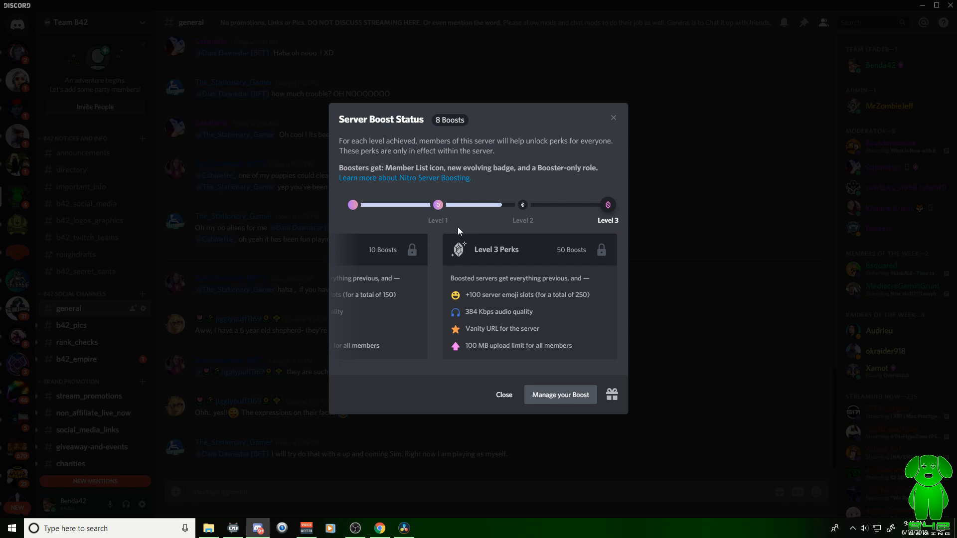
pyautogui.moveTo(432, 293)
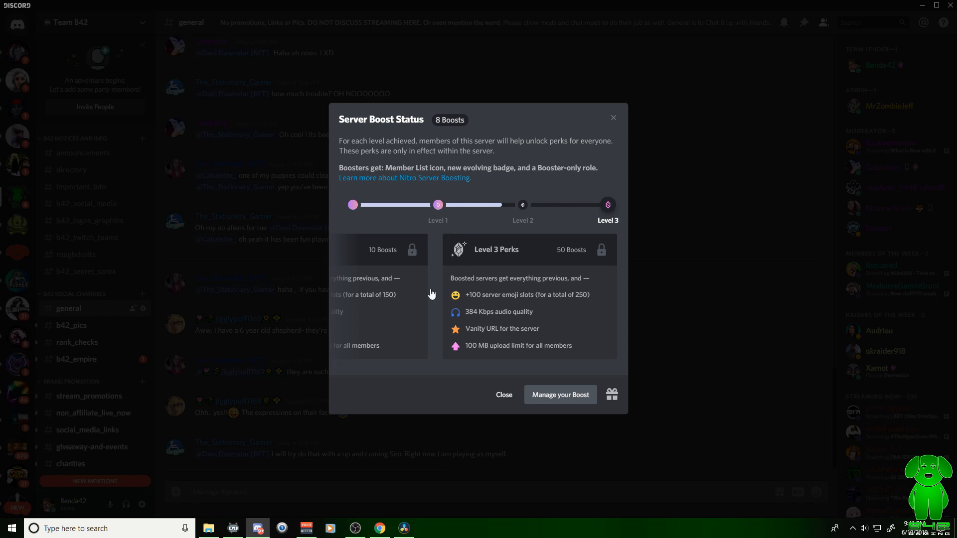